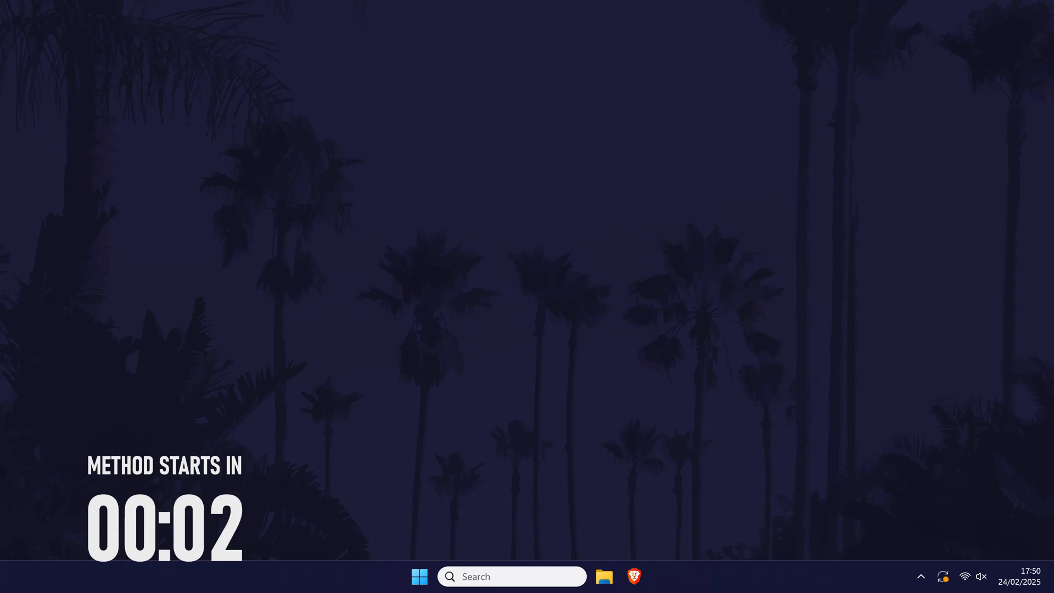
- Search Windows for 'nvidia control panel'
{"action": "type", "text": "nvidia control"}
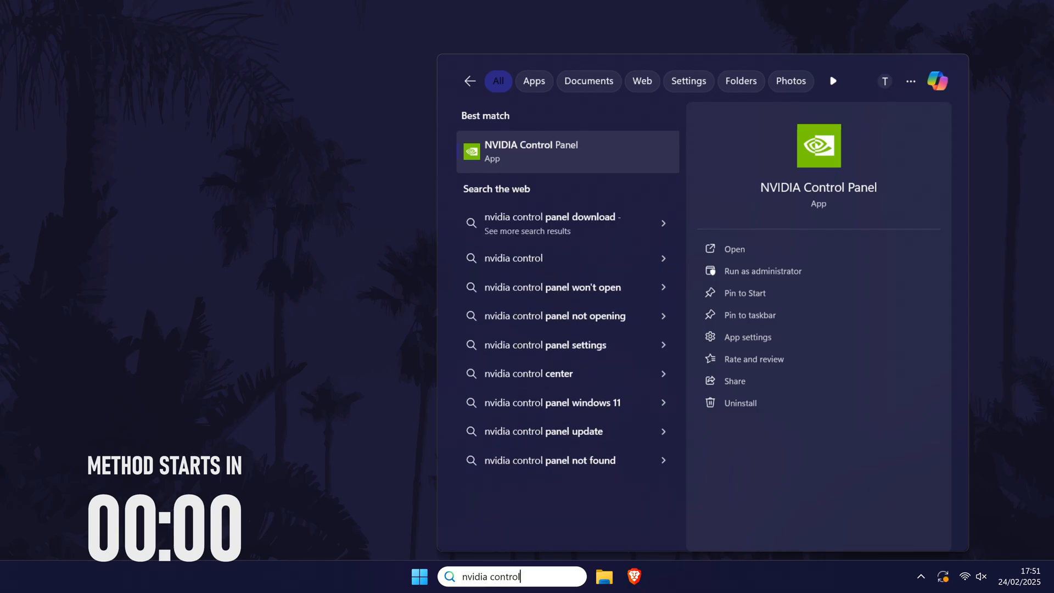
{"action": "type", "text": "panel"}
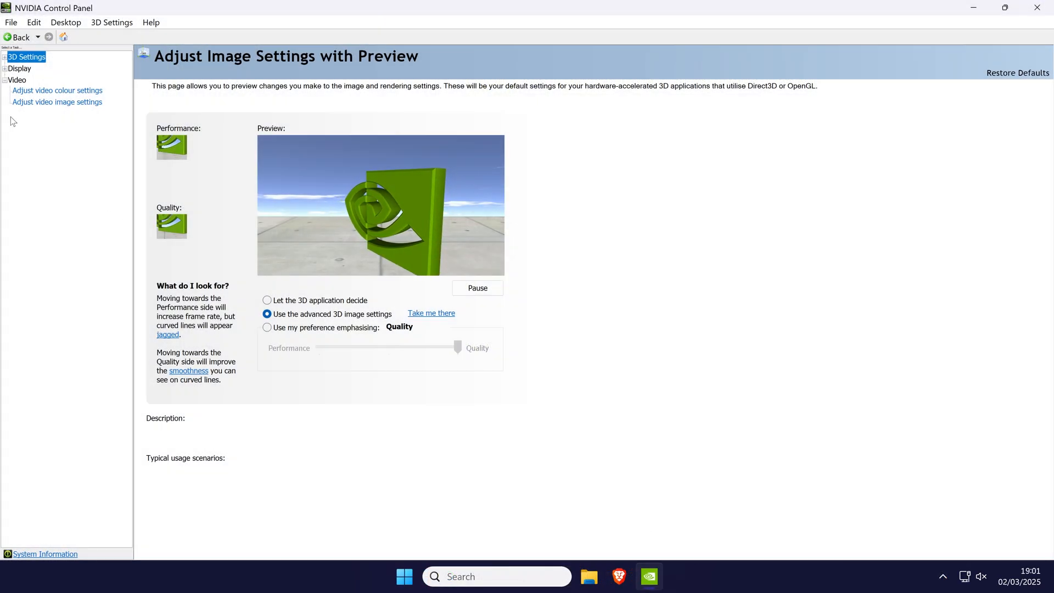
- Expand the 3D Settings group in the left task pane
{"action": "left_click", "coordinate": [5, 56]}
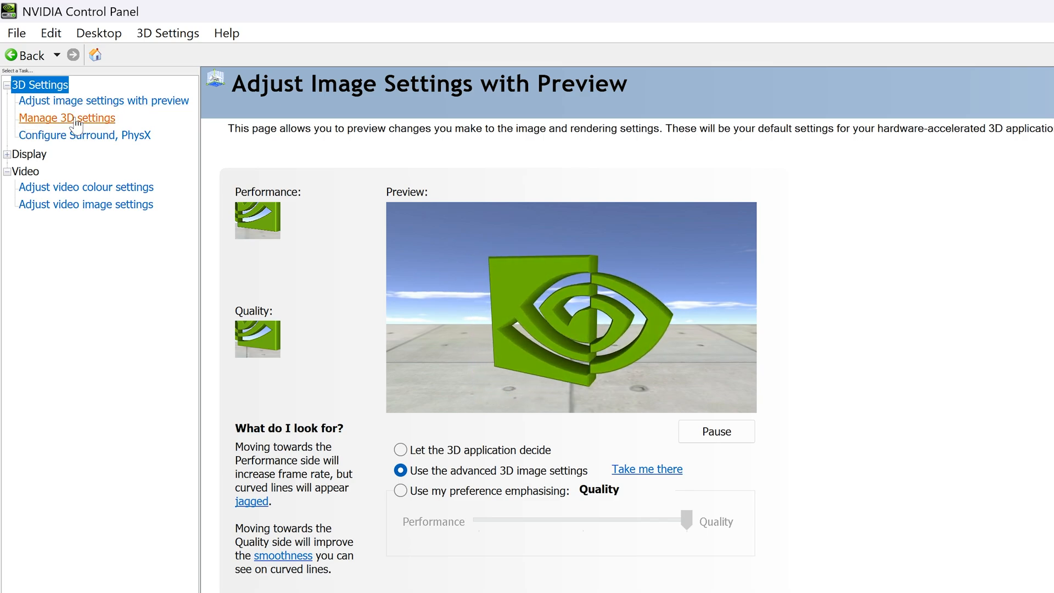
- Open Manage 3D settings and show the Vertical sync choices in Global Settings
{"action": "left_click", "coordinate": [66, 117]}
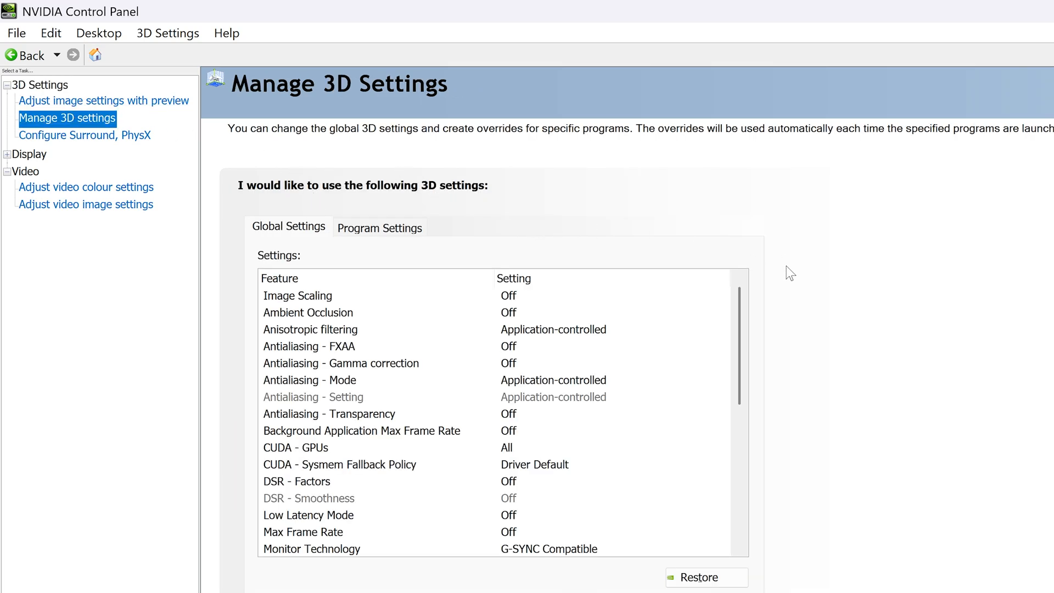
{"action": "scroll", "scroll_direction": "down", "scroll_amount": 3}
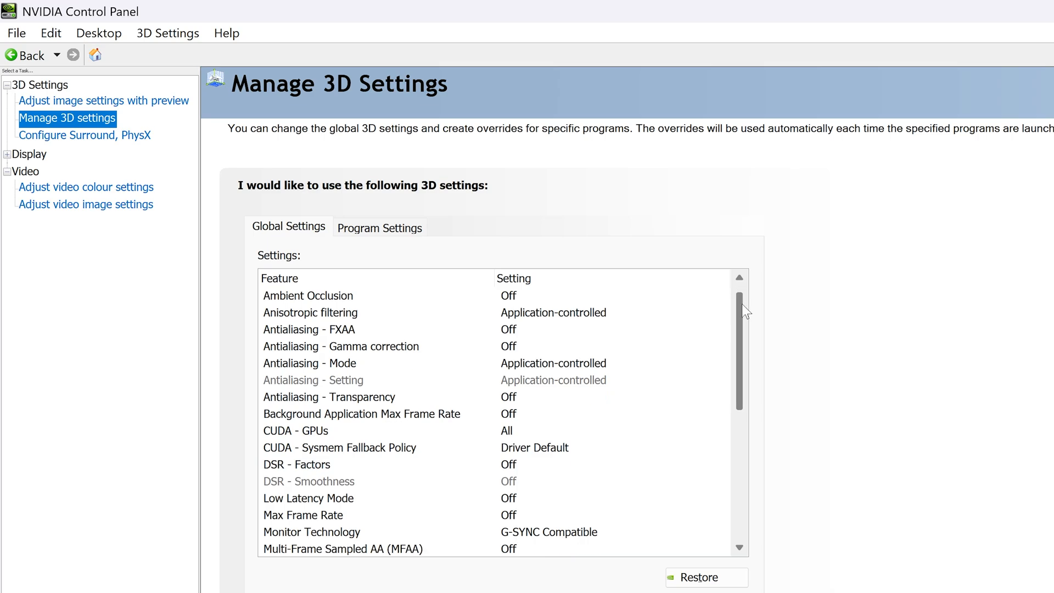
{"action": "scroll", "scroll_direction": "down", "scroll_amount": 3}
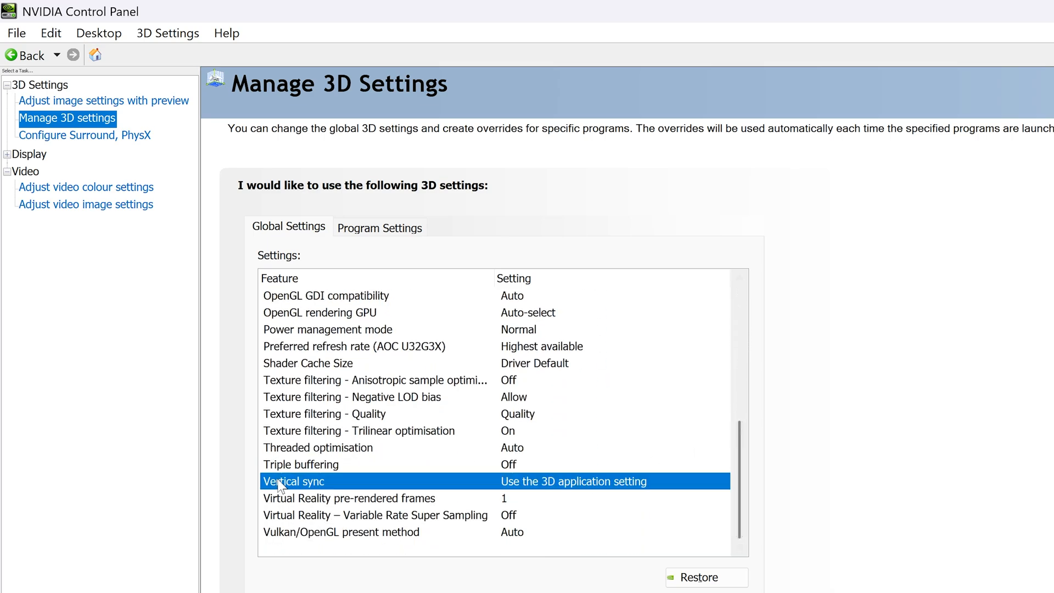
{"action": "left_click", "coordinate": [573, 481]}
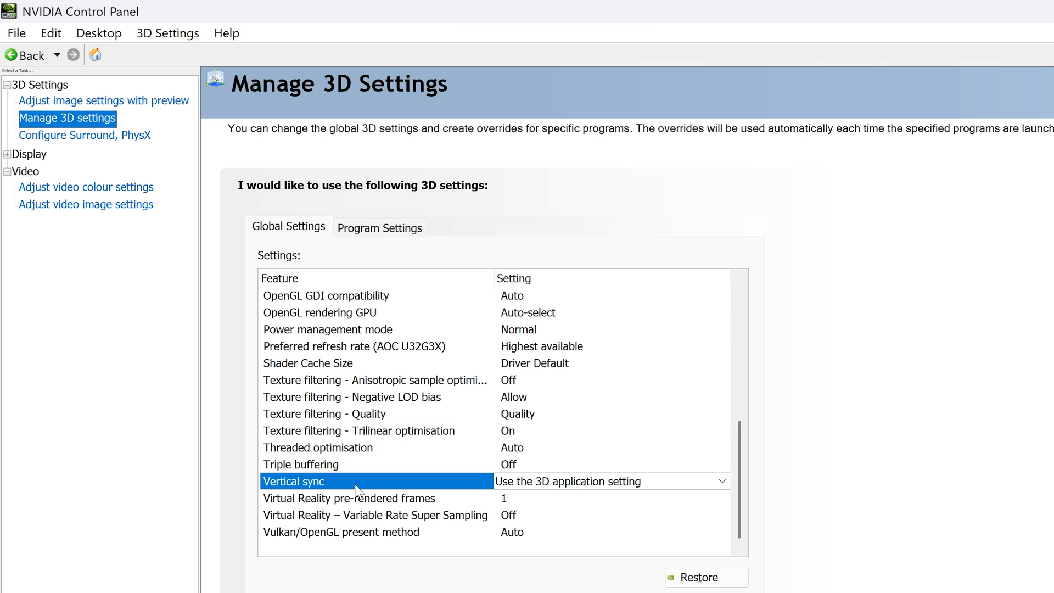
{"action": "left_click", "coordinate": [721, 481]}
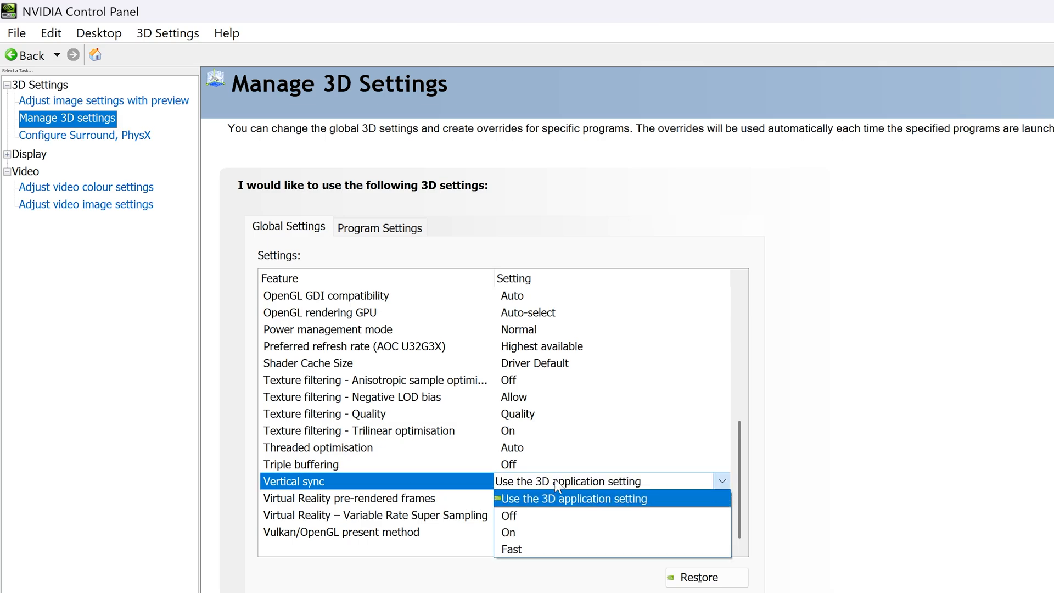
{"action": "mouse_move", "coordinate": [509, 533]}
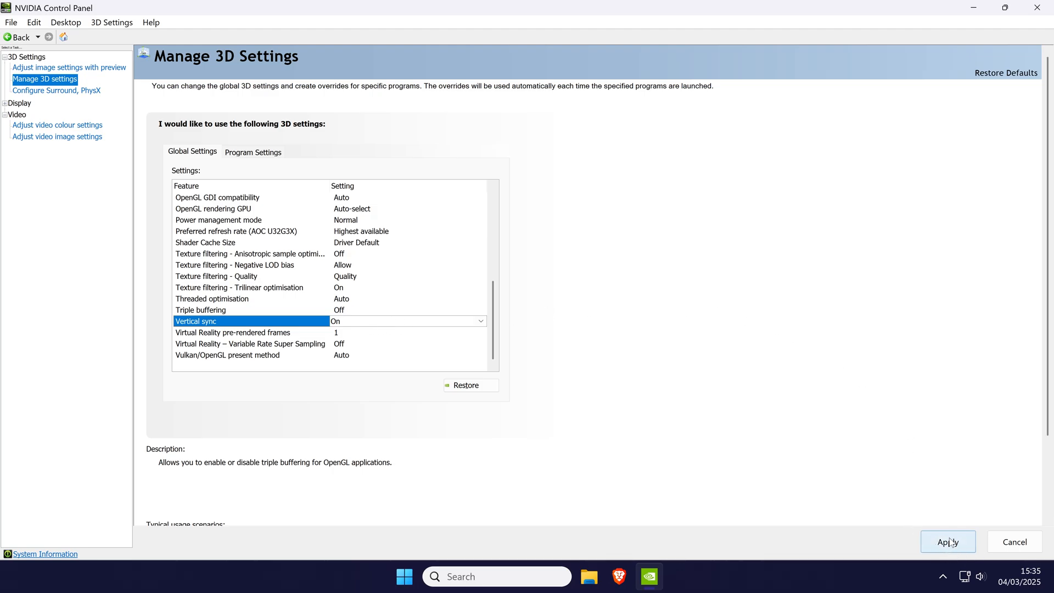
{"action": "mouse_move", "coordinate": [946, 531]}
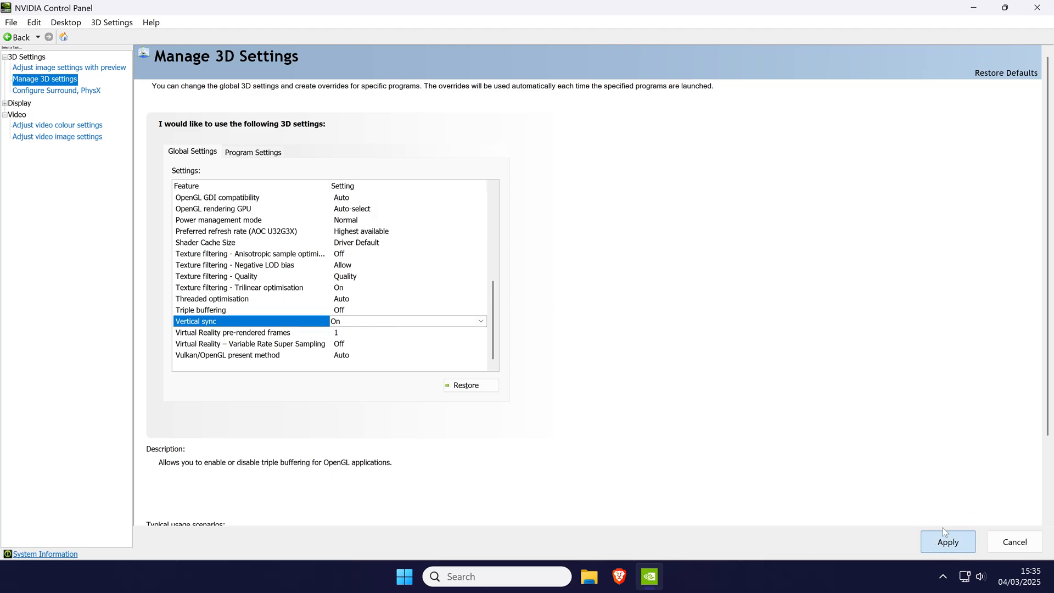
- Apply the global Vertical sync change
{"action": "scroll", "scroll_direction": "up", "scroll_amount": 3}
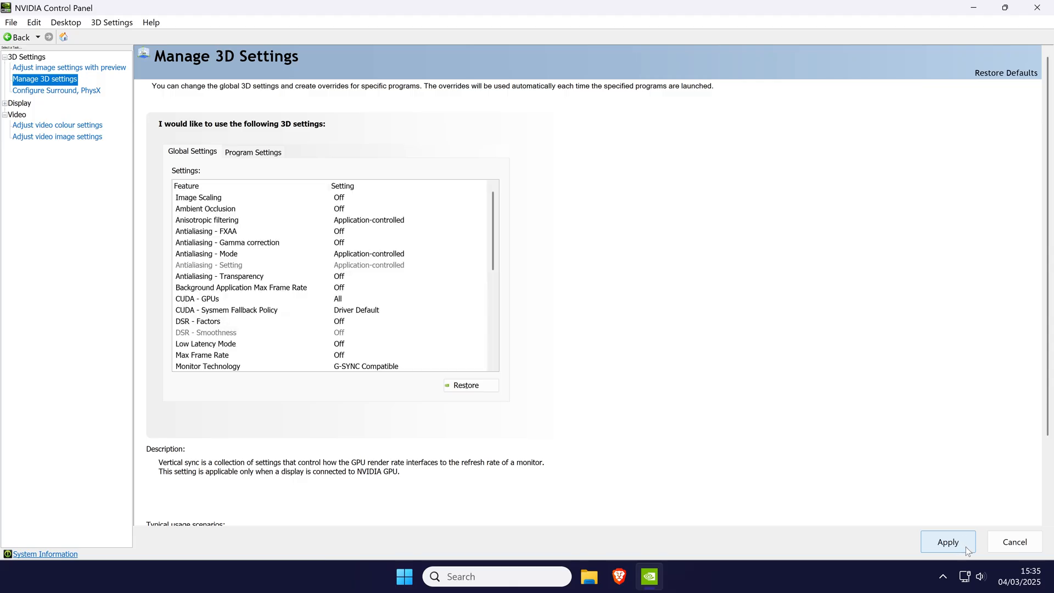
{"action": "left_click", "coordinate": [252, 152]}
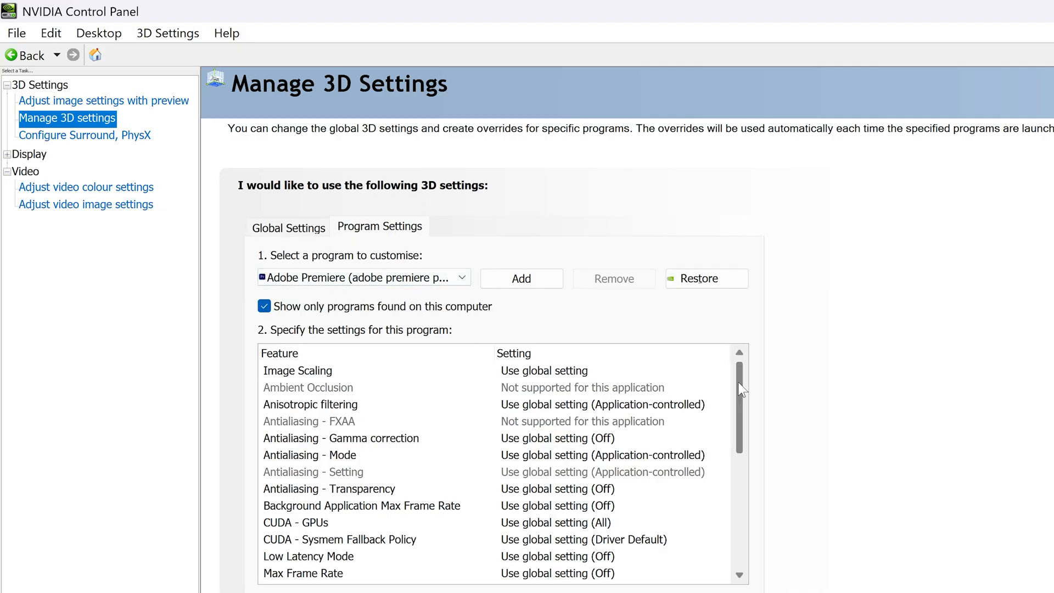
- Scroll Adobe Premiere's program settings down to the Vertical sync entry
{"action": "scroll", "scroll_direction": "down", "scroll_amount": 3}
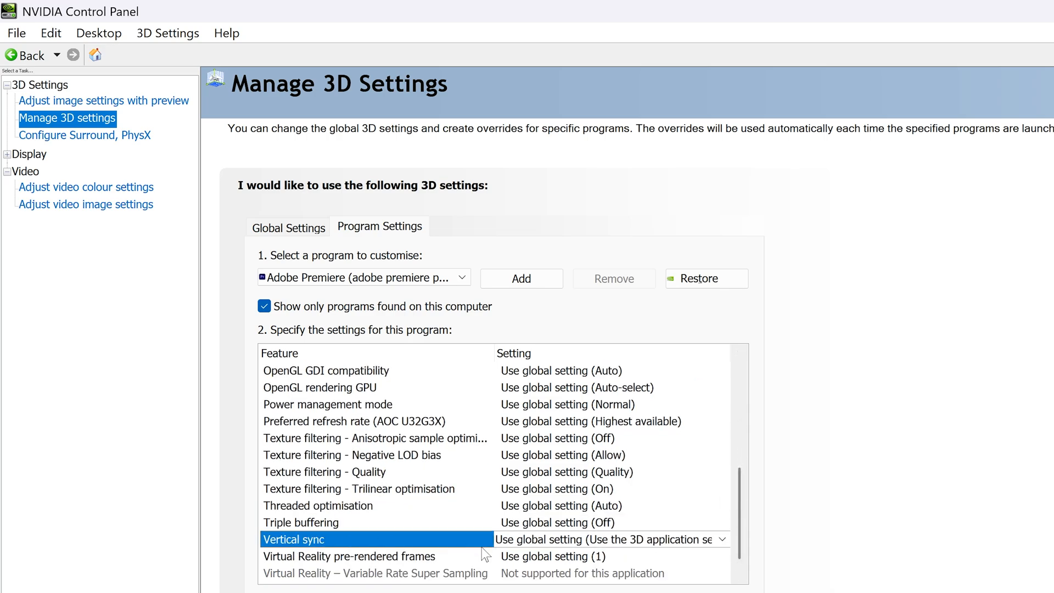
{"action": "mouse_move", "coordinate": [422, 540]}
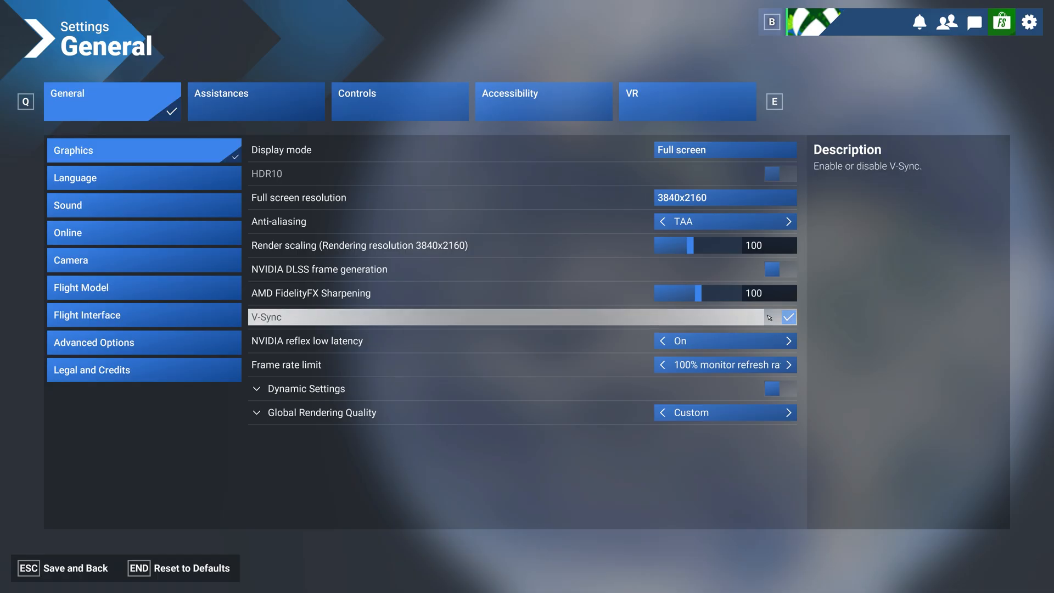
{"action": "mouse_move", "coordinate": [443, 322]}
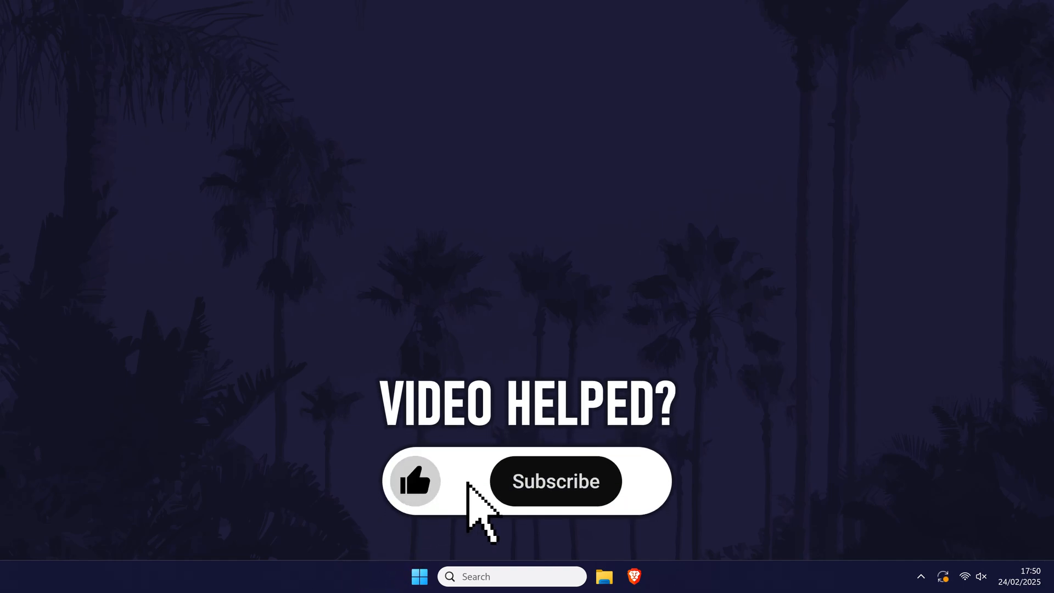
{"action": "left_click", "coordinate": [555, 481]}
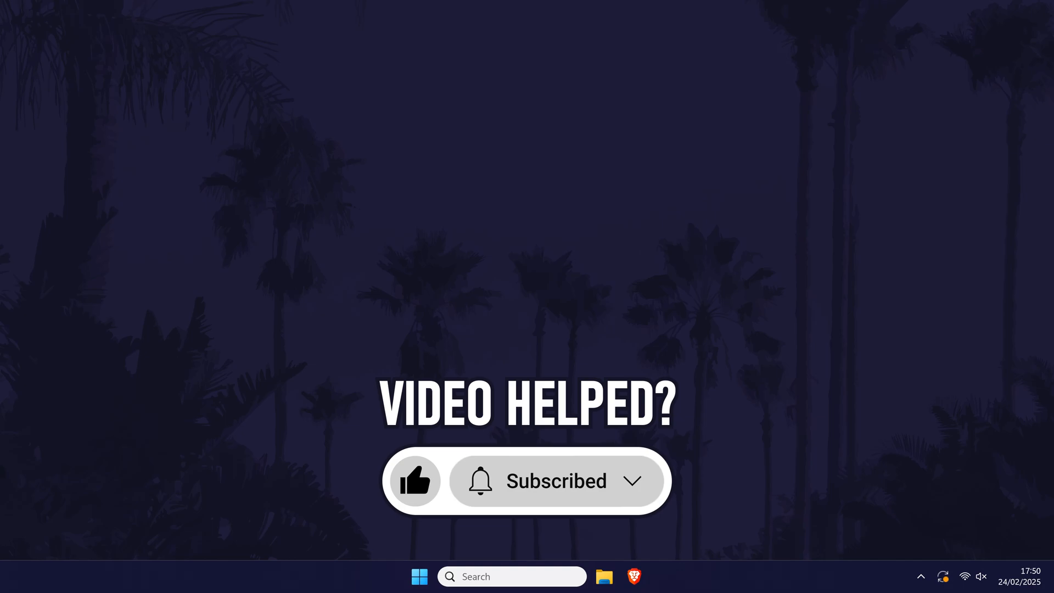